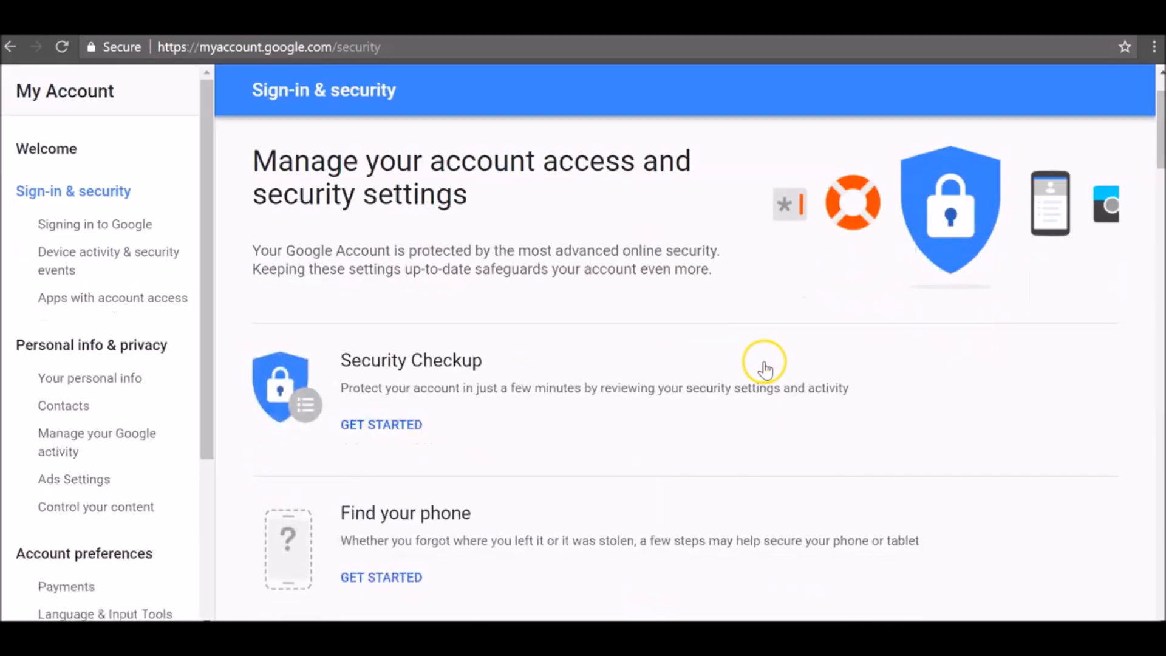
Step: Open Recovery email and confirm identity with the saved account password
scroll("down", 3)
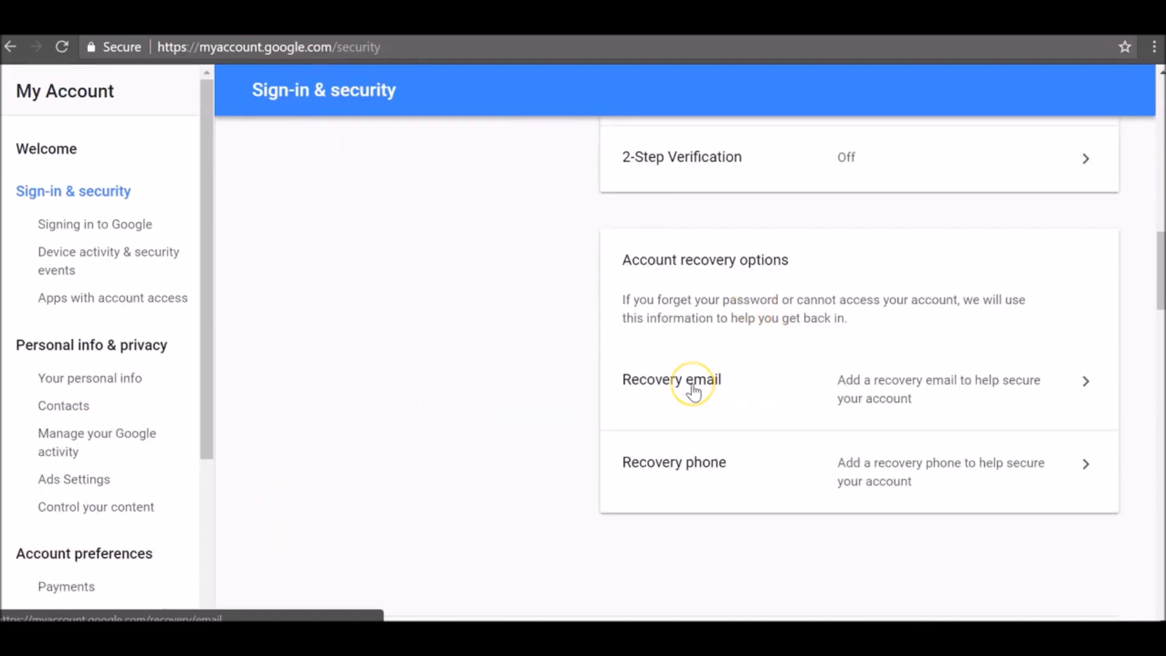
mouse_move(693, 491)
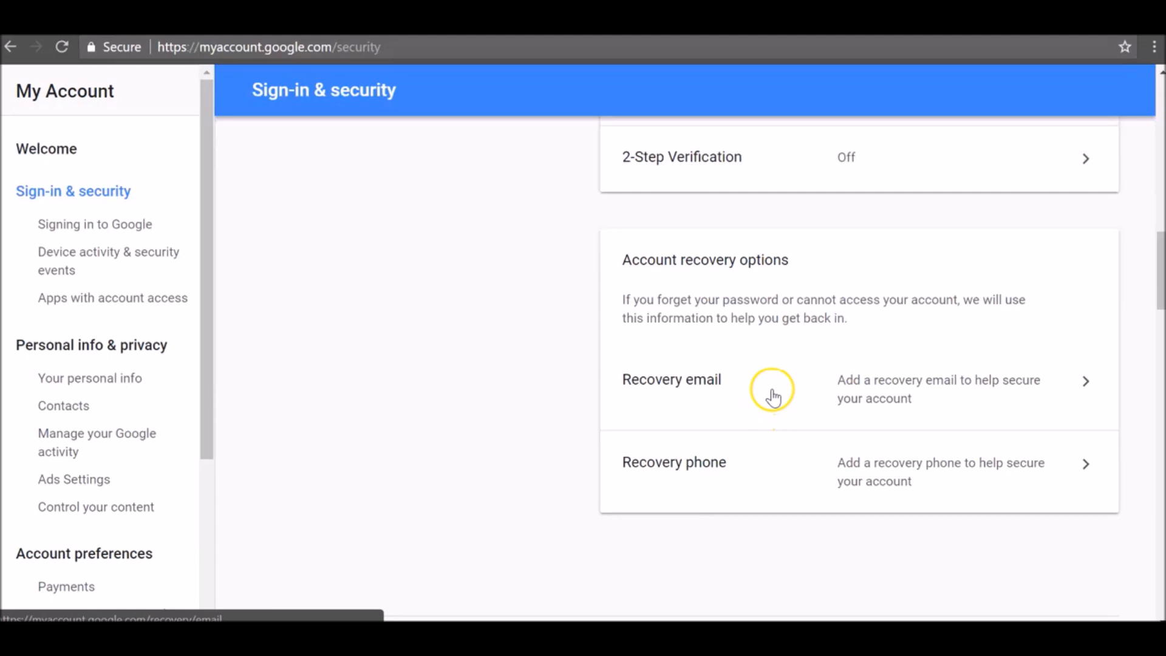
left_click(773, 389)
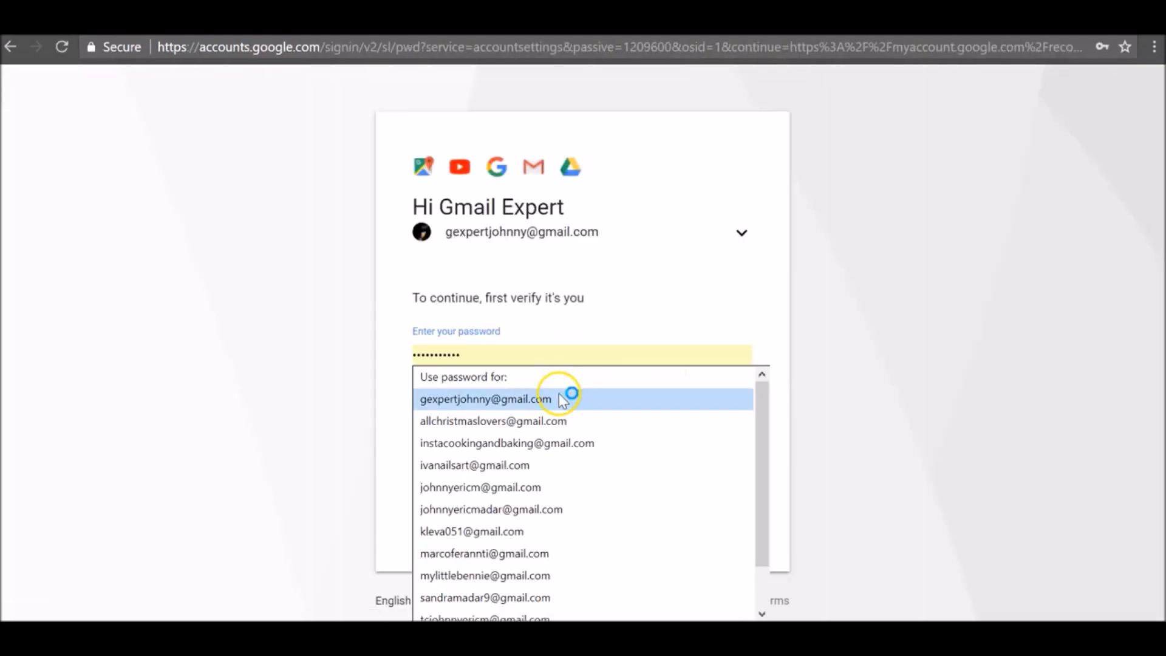
left_click(710, 426)
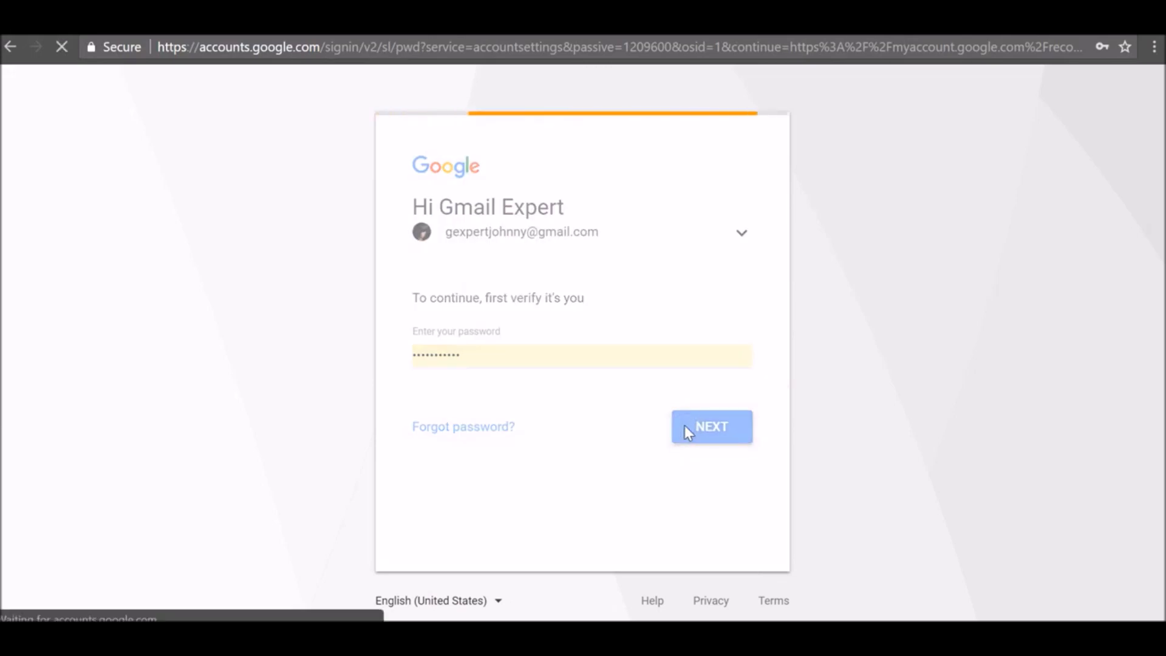
left_click(710, 426)
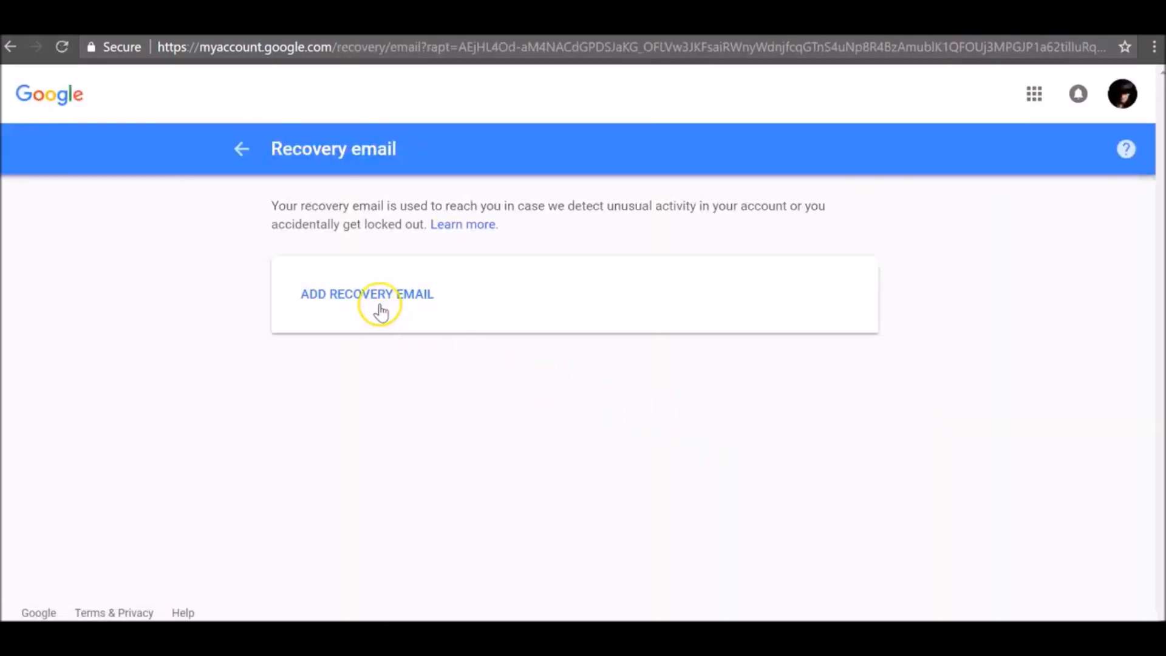
left_click(366, 293)
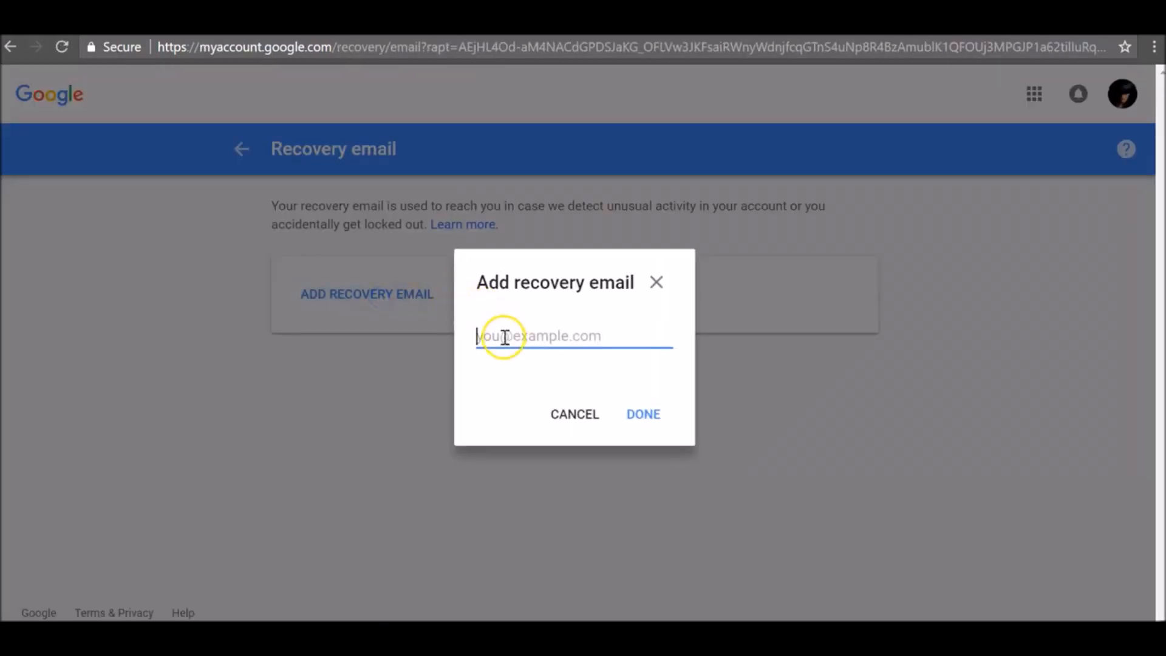
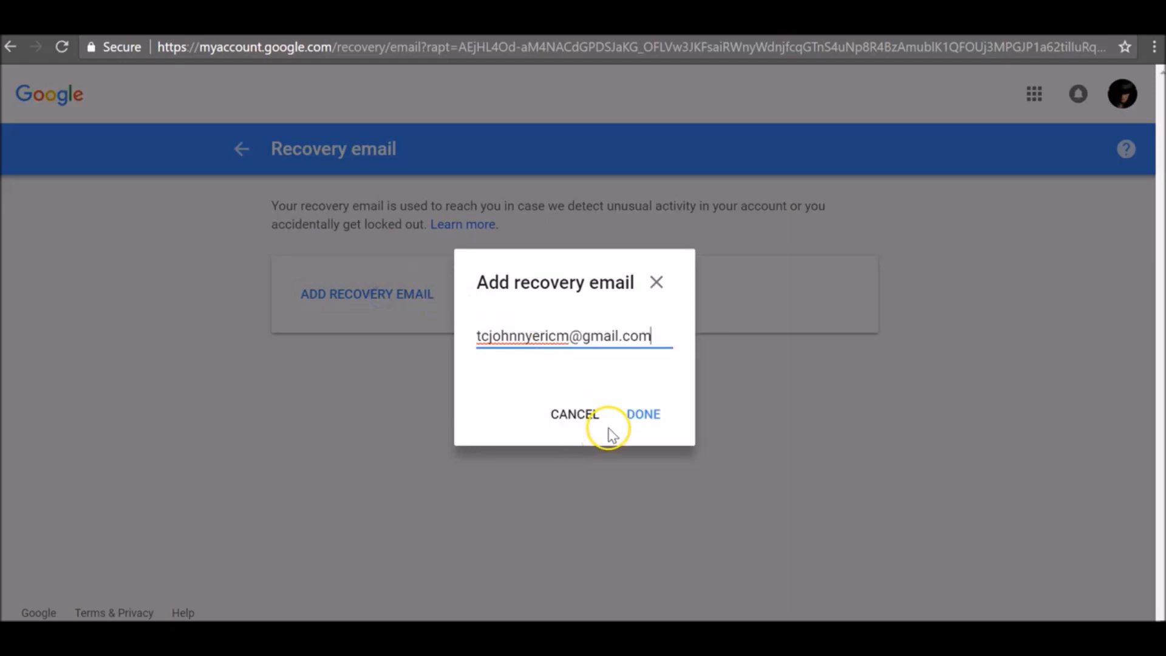
left_click(643, 414)
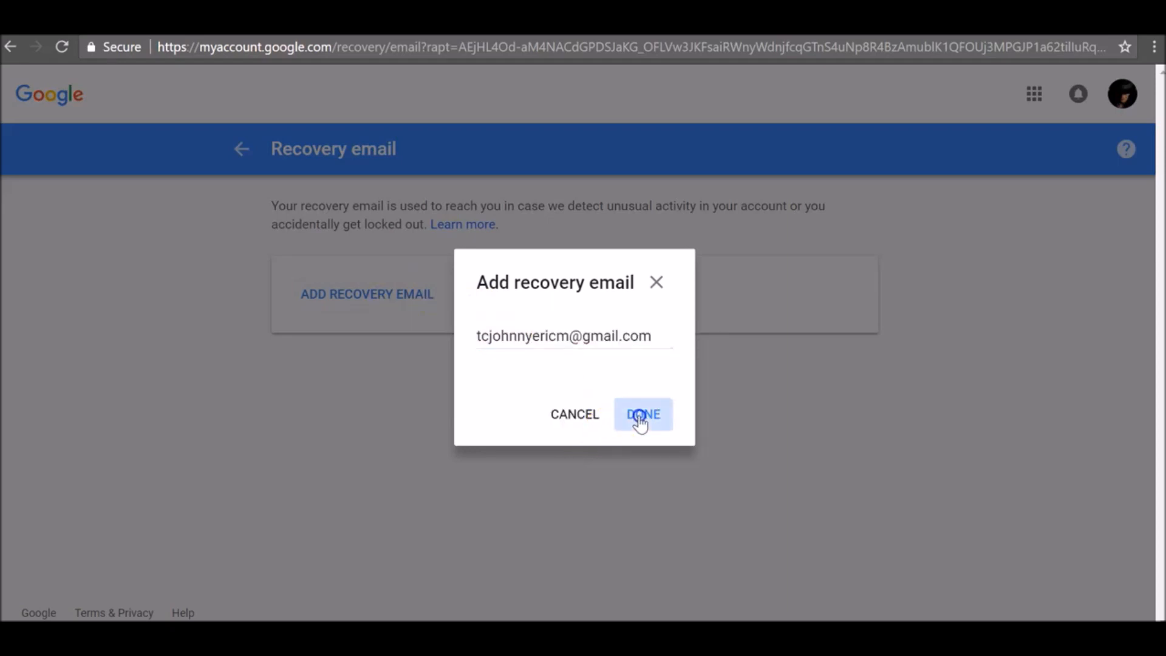
left_click(643, 414)
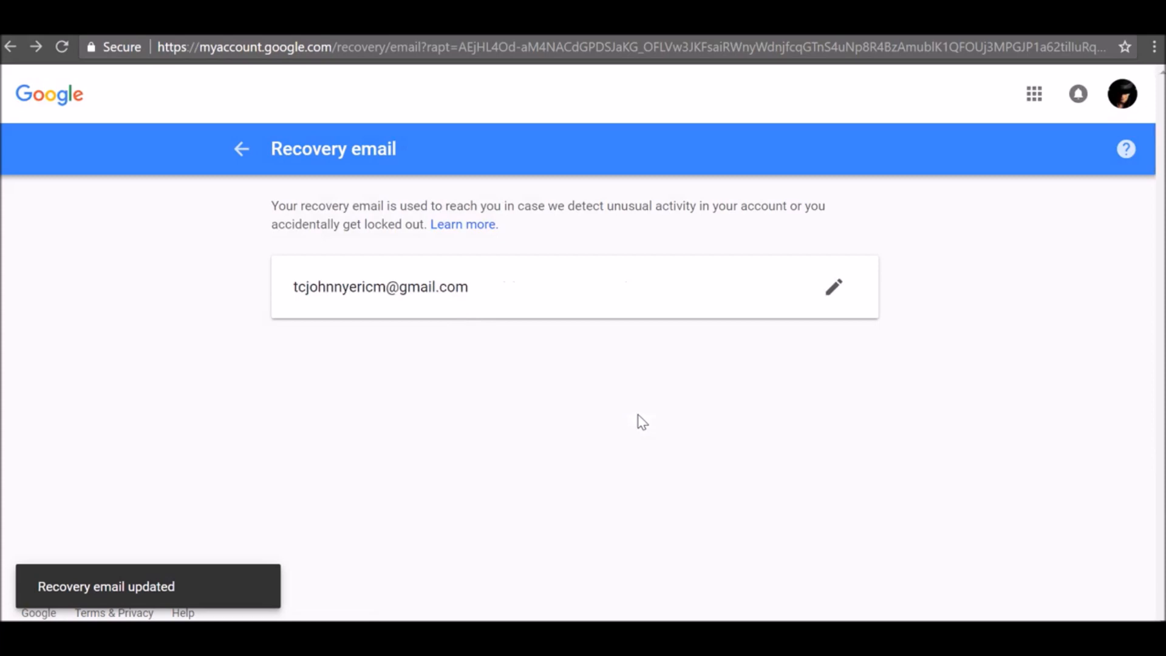
left_click(242, 148)
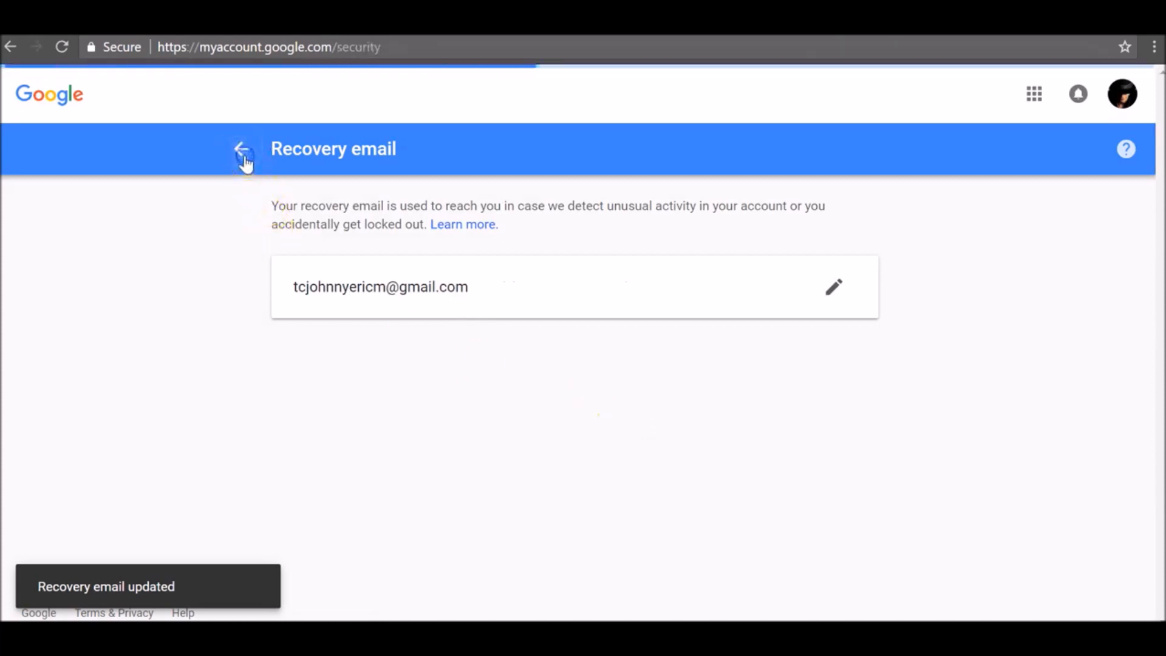
Step: Open Recovery phone, enter the number 91 763, and continue
left_click(244, 149)
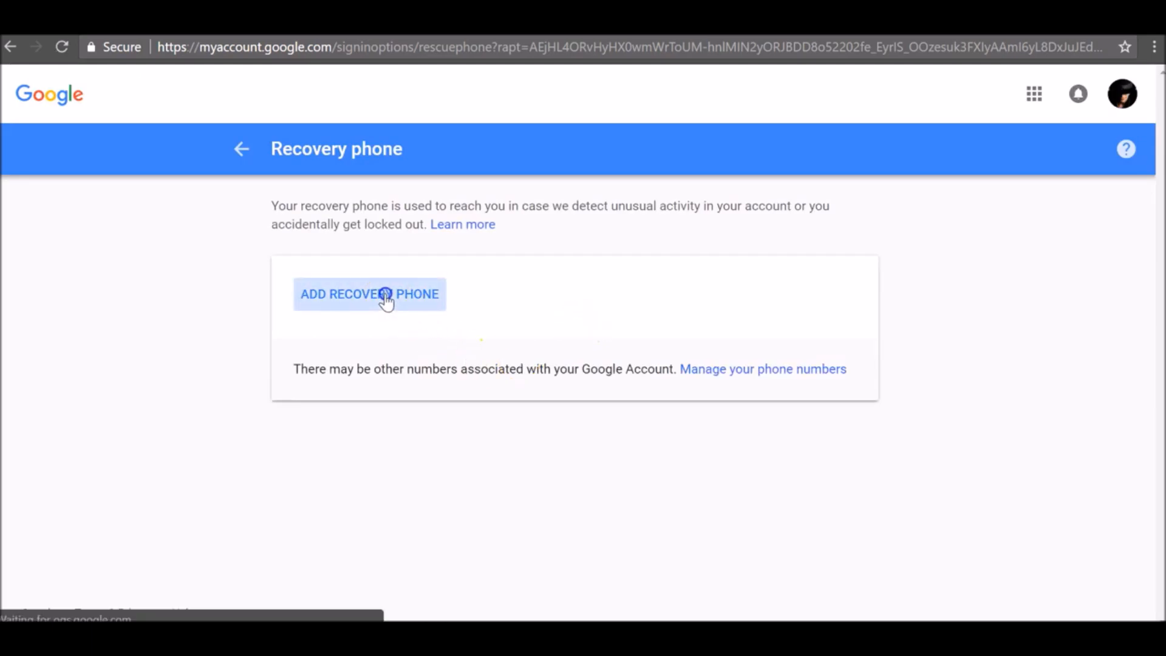
left_click(369, 294)
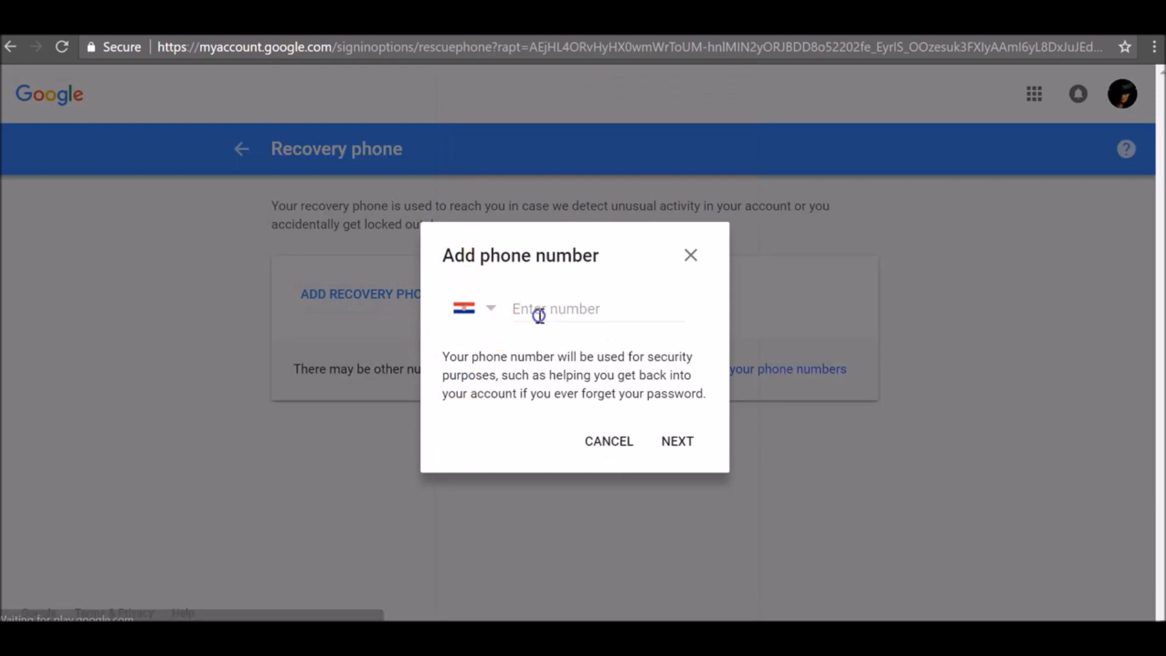
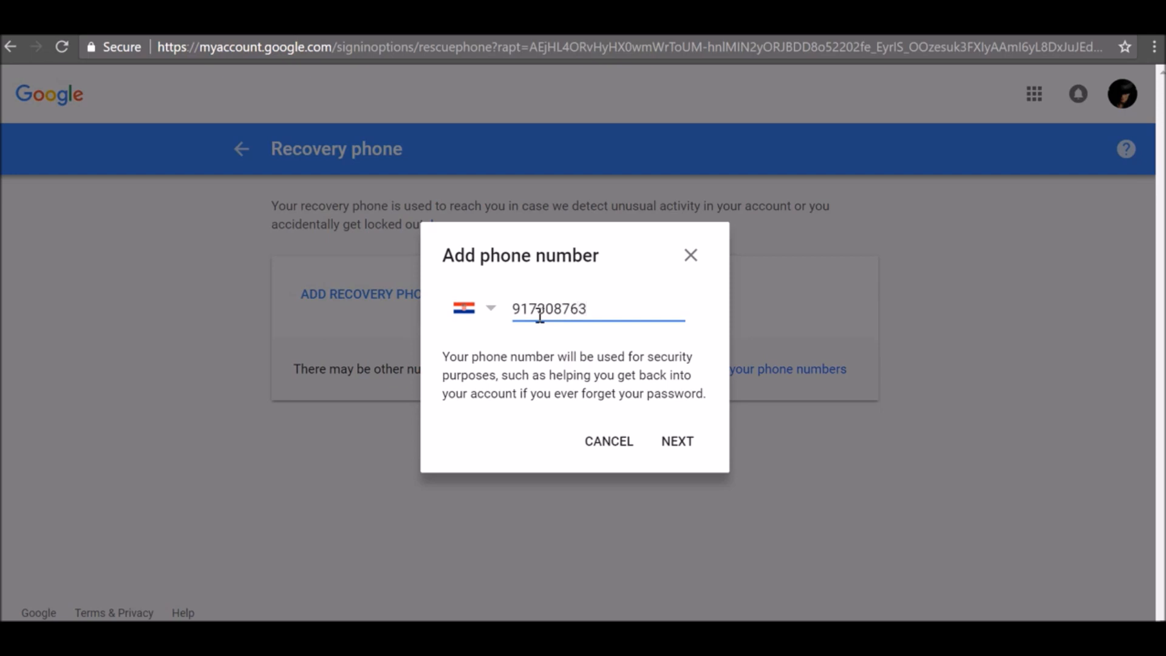
left_click(676, 440)
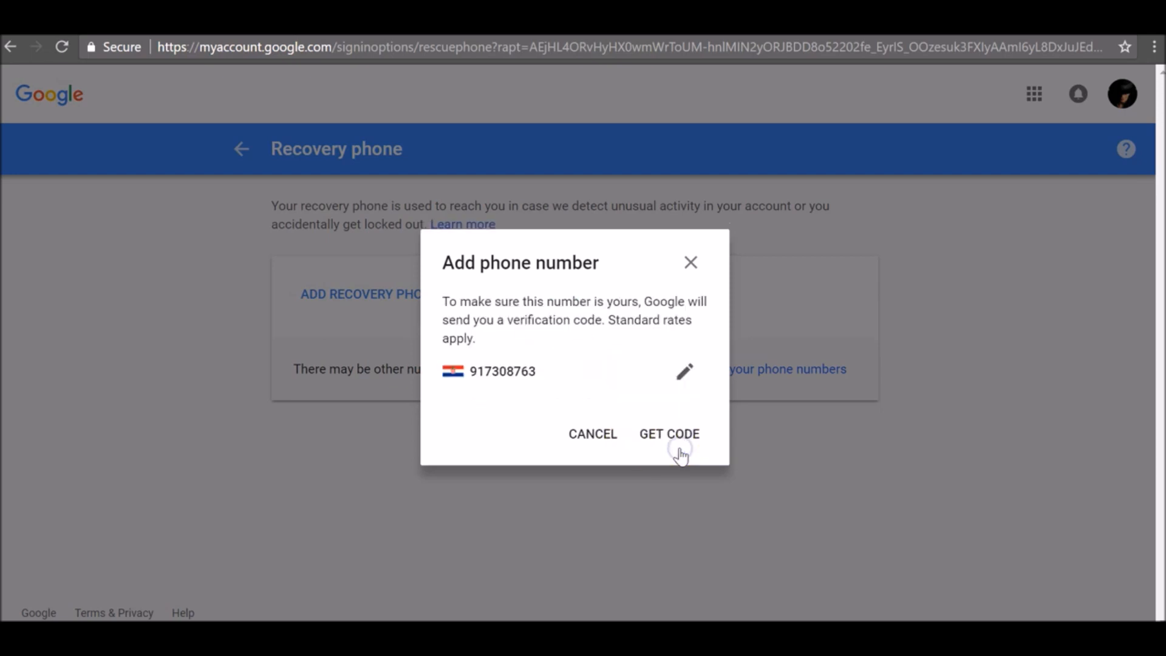
left_click(669, 433)
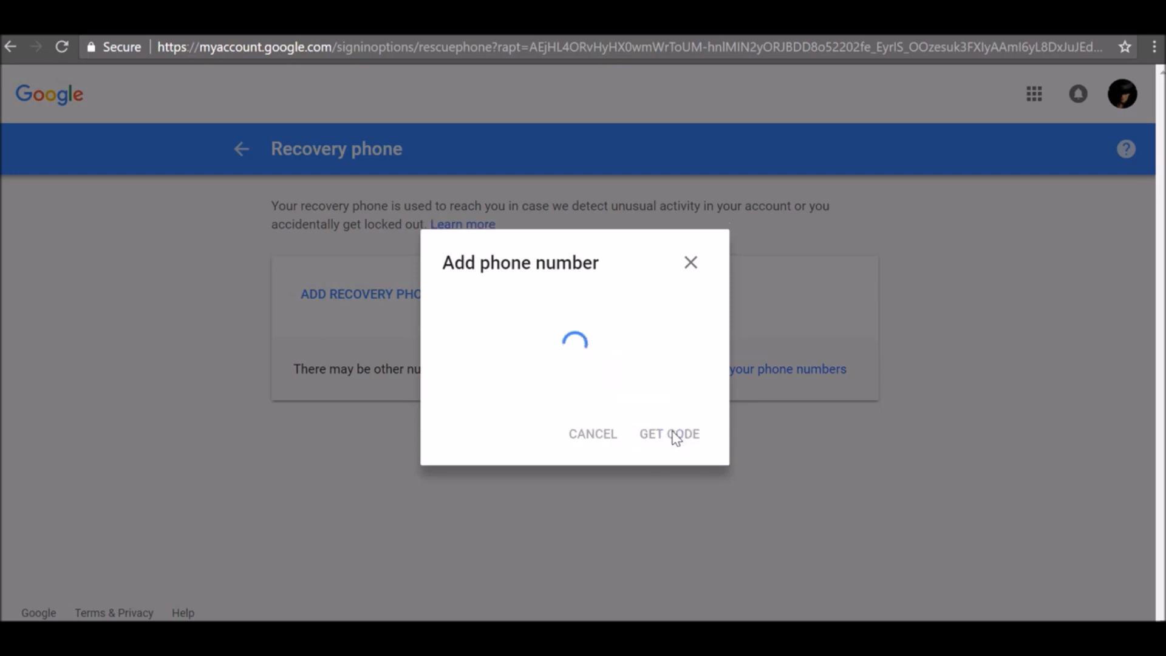
left_click(669, 434)
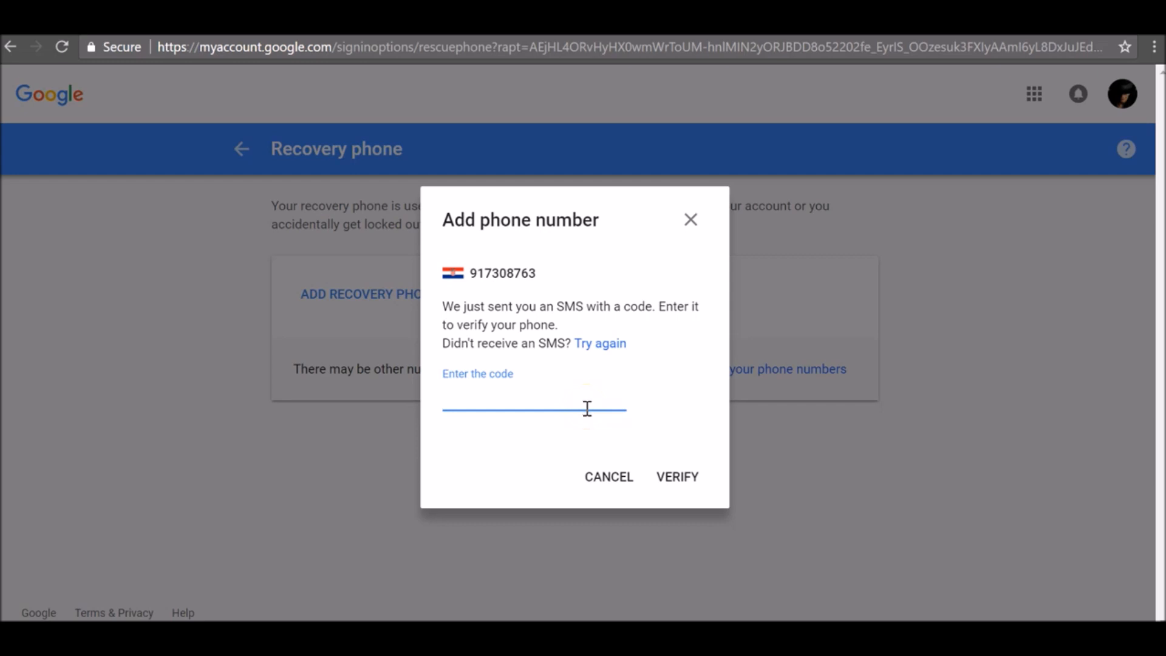
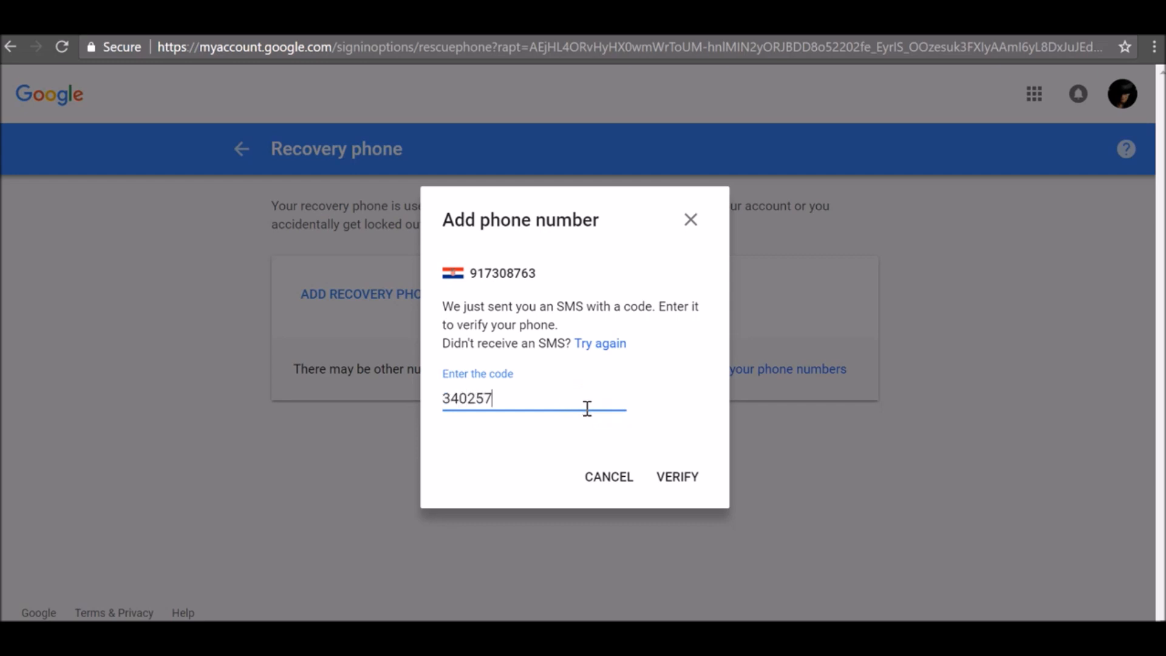
left_click(676, 476)
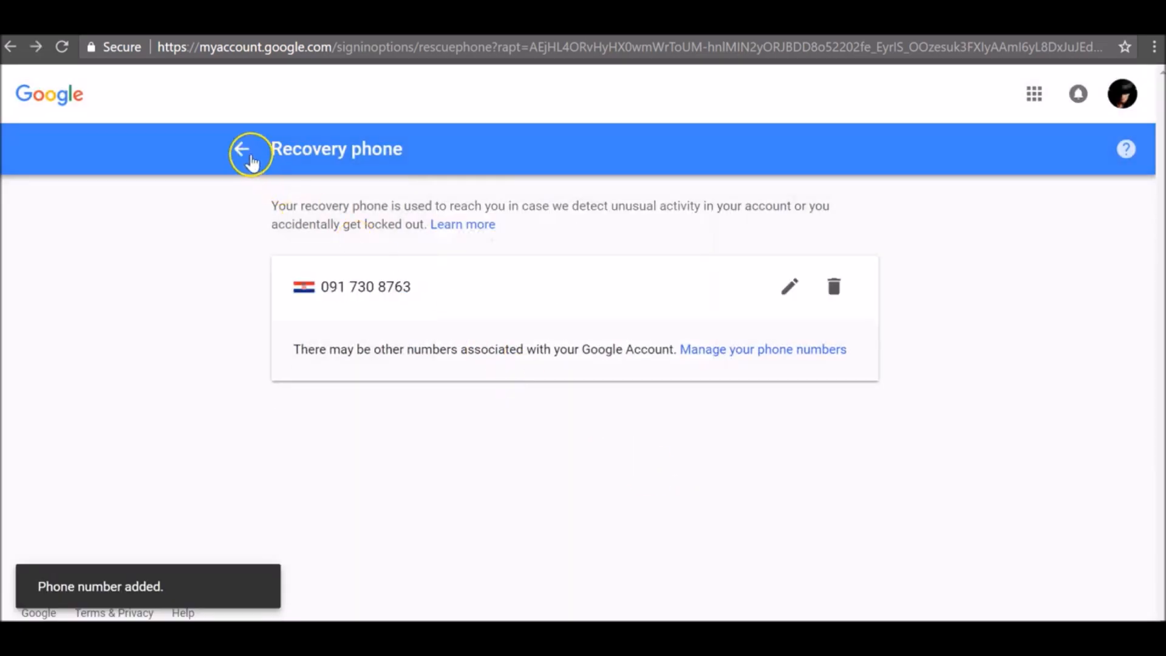
Step: Go back from Recovery phone to the Sign-in & security page
left_click(249, 149)
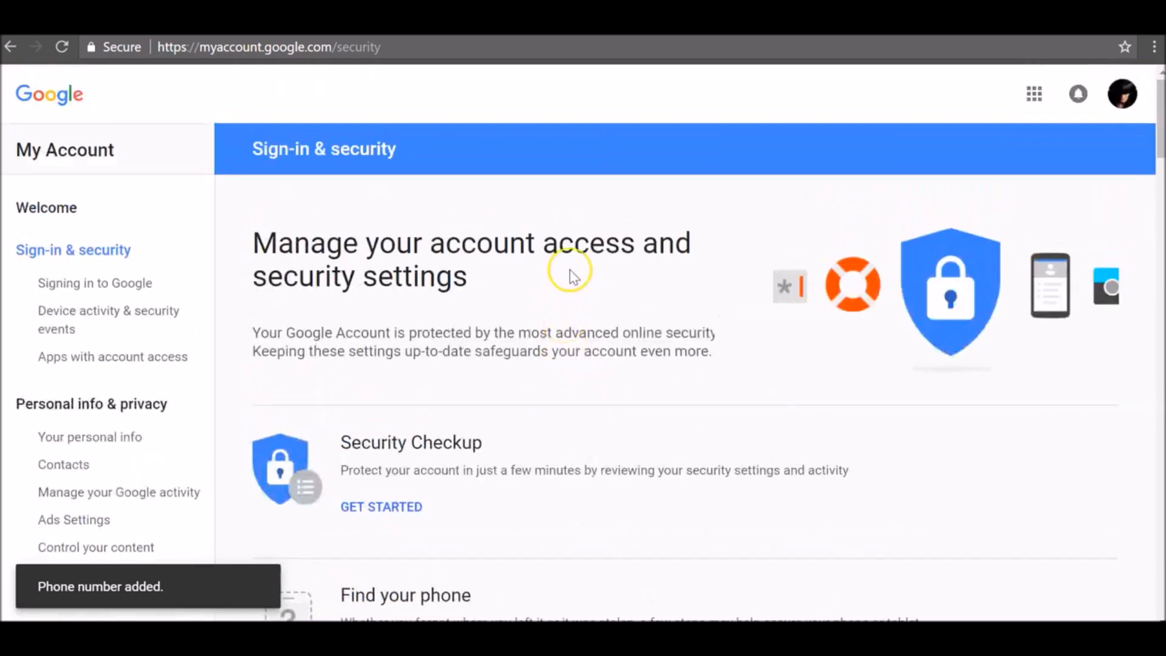
mouse_move(579, 212)
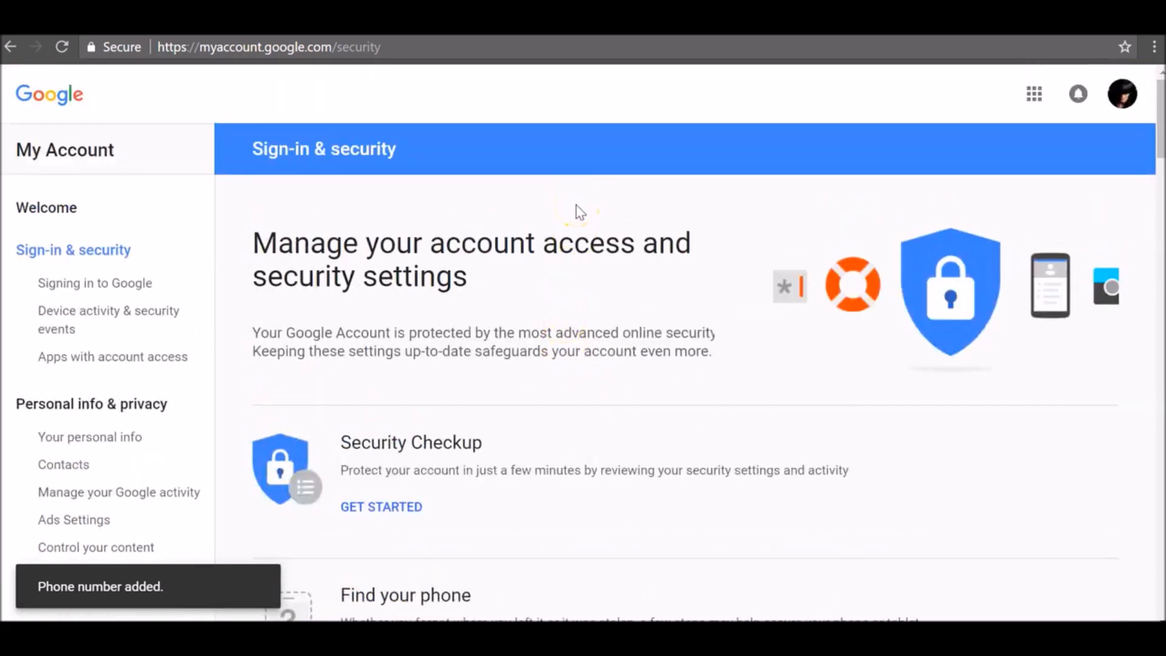